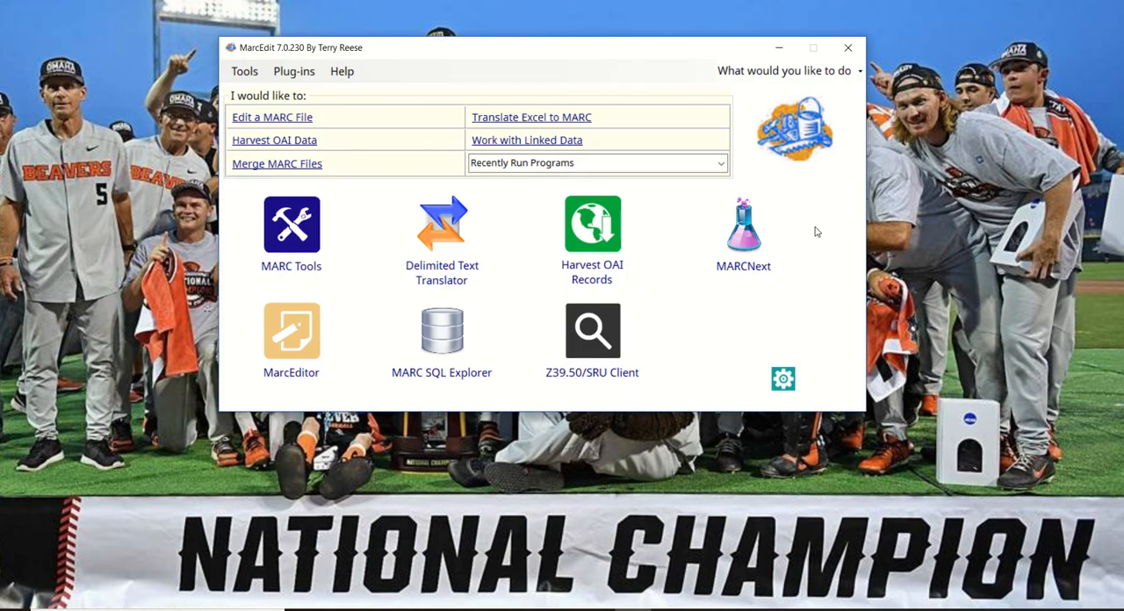
Launch the Build Linked Records tool from MARCNext's Link Identifiers.
left_click(743, 224)
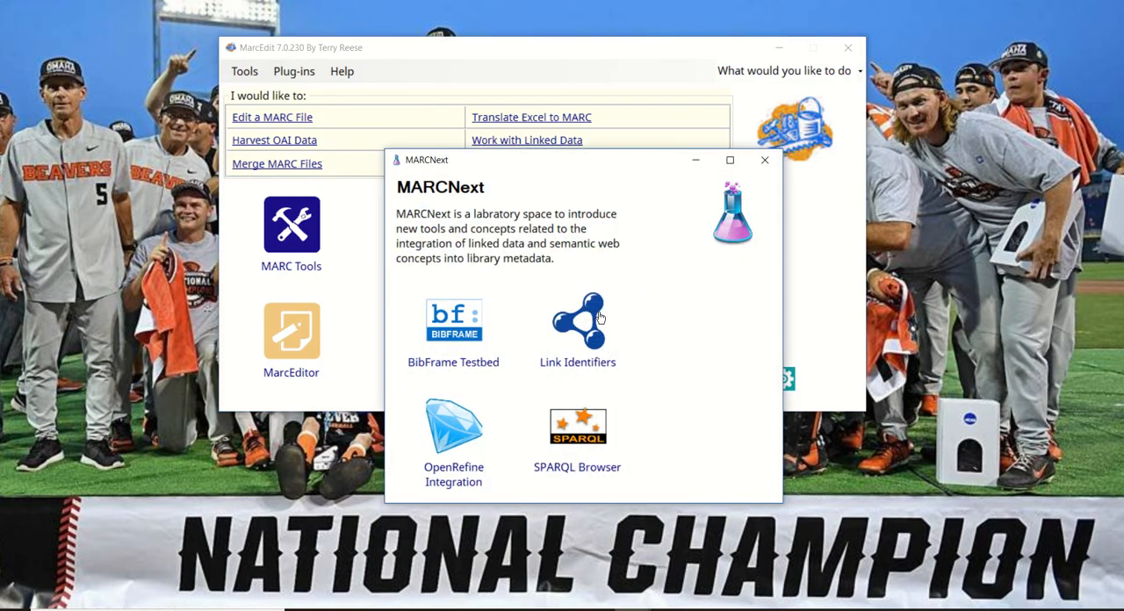
left_click(577, 316)
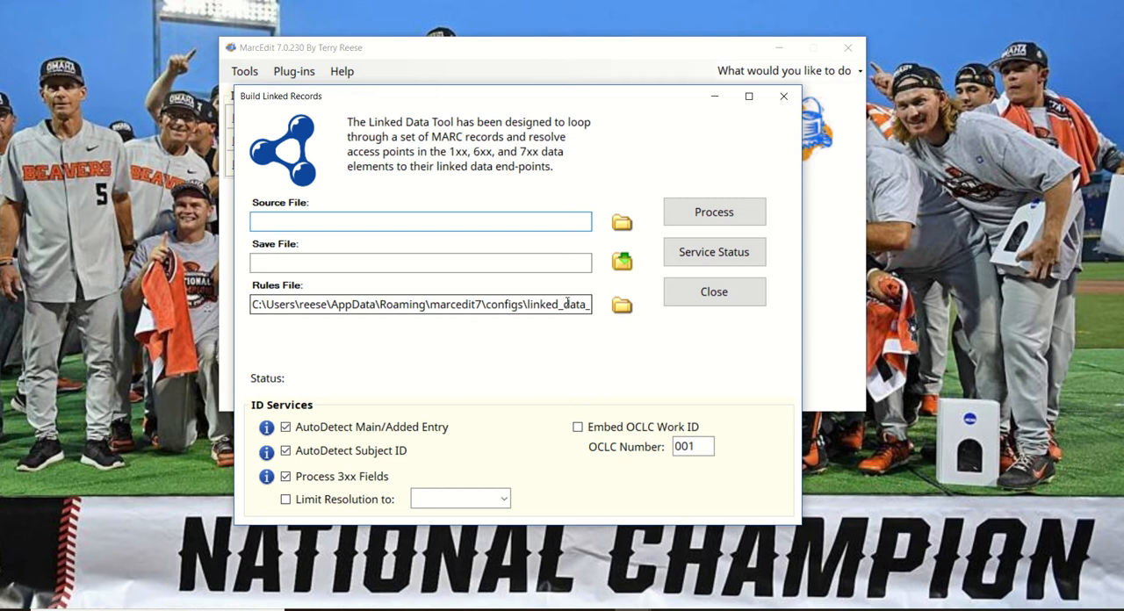
Bring the test_excel_lookup.xlsx headings workbook to the front.
left_click(420, 221)
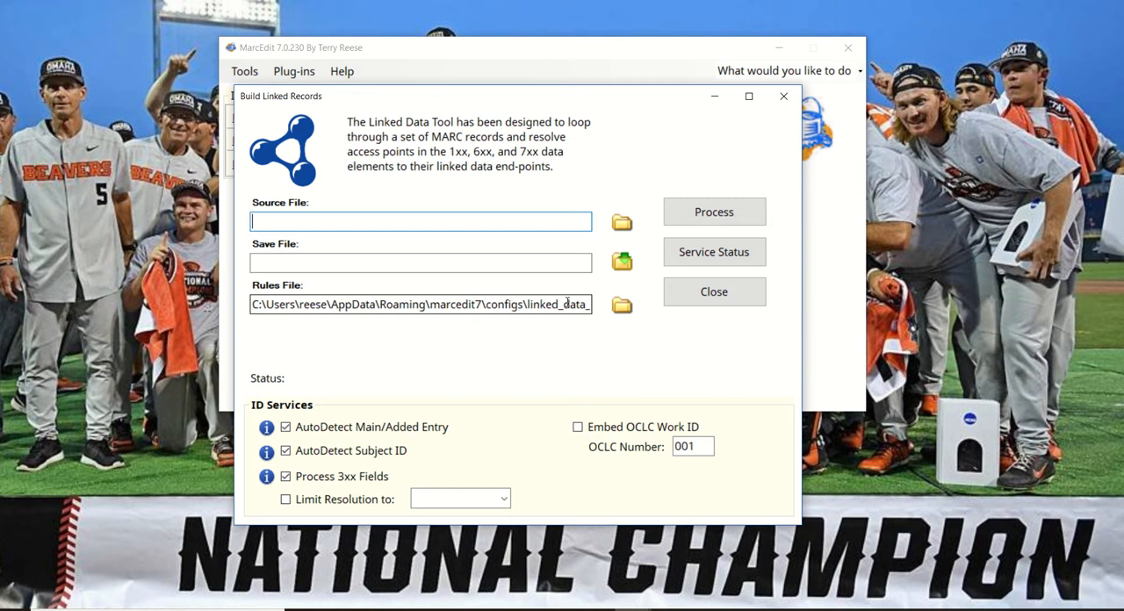
mouse_move(588, 355)
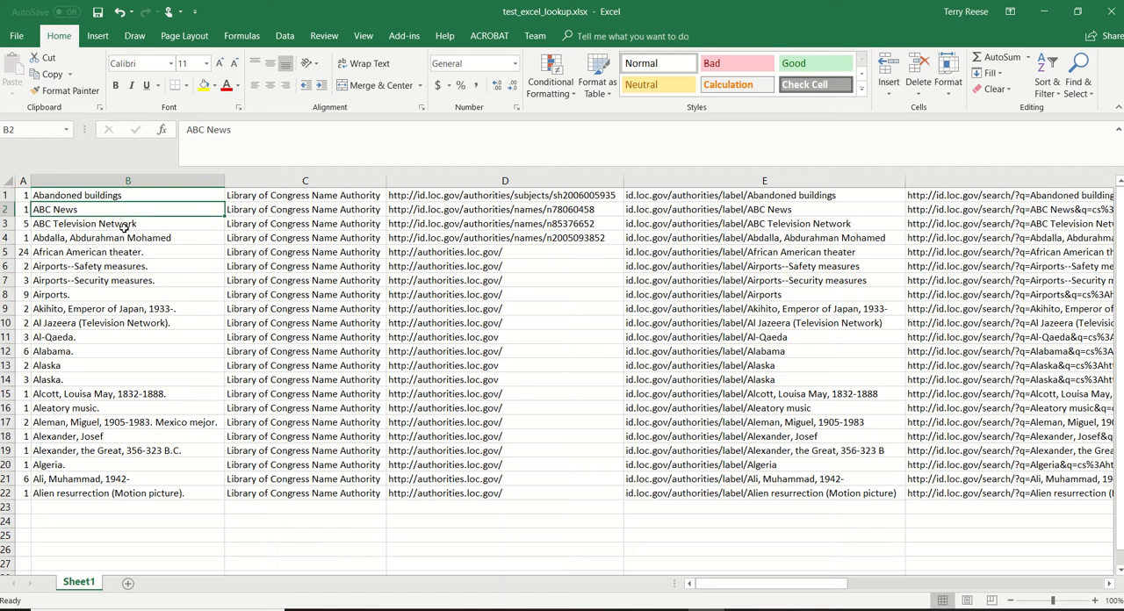
Close the headings workbook with Don't Save, returning to Build Linked Records.
left_click(126, 237)
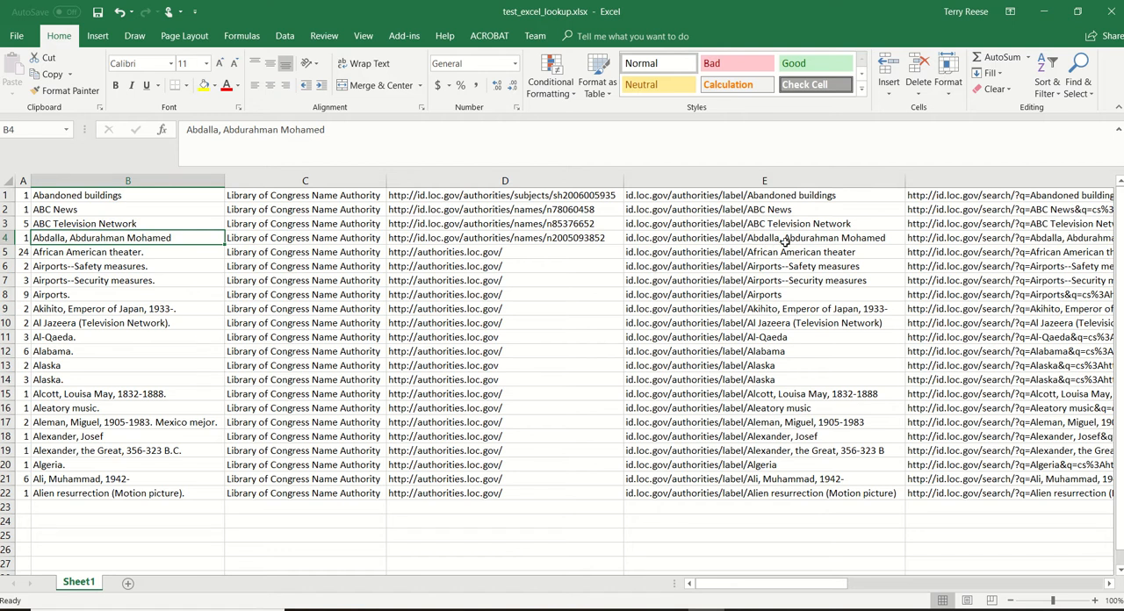
mouse_move(207, 250)
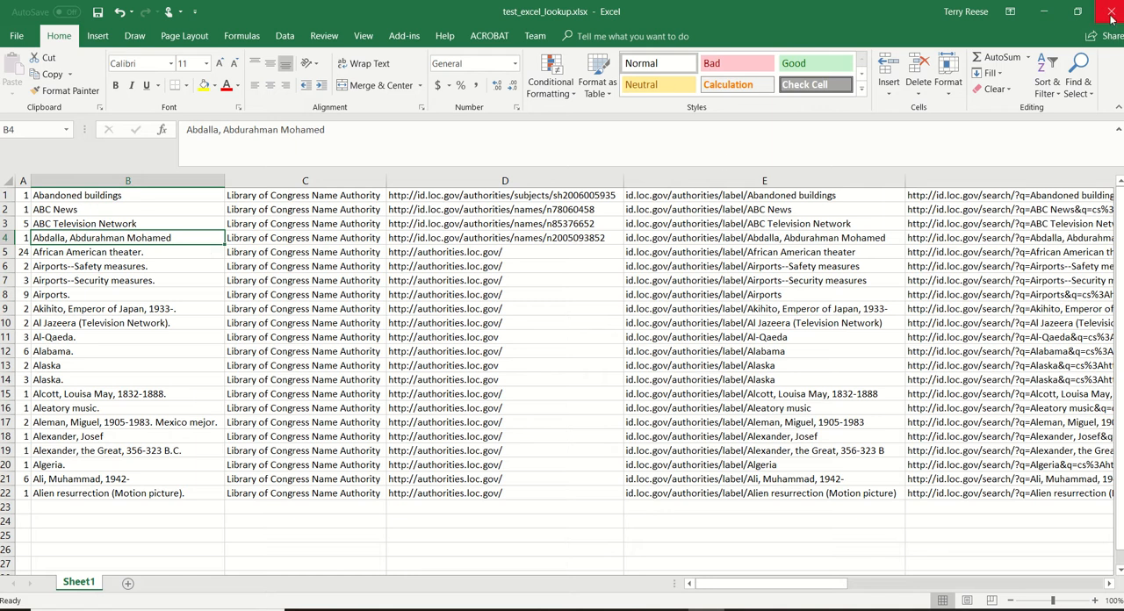
left_click(1110, 16)
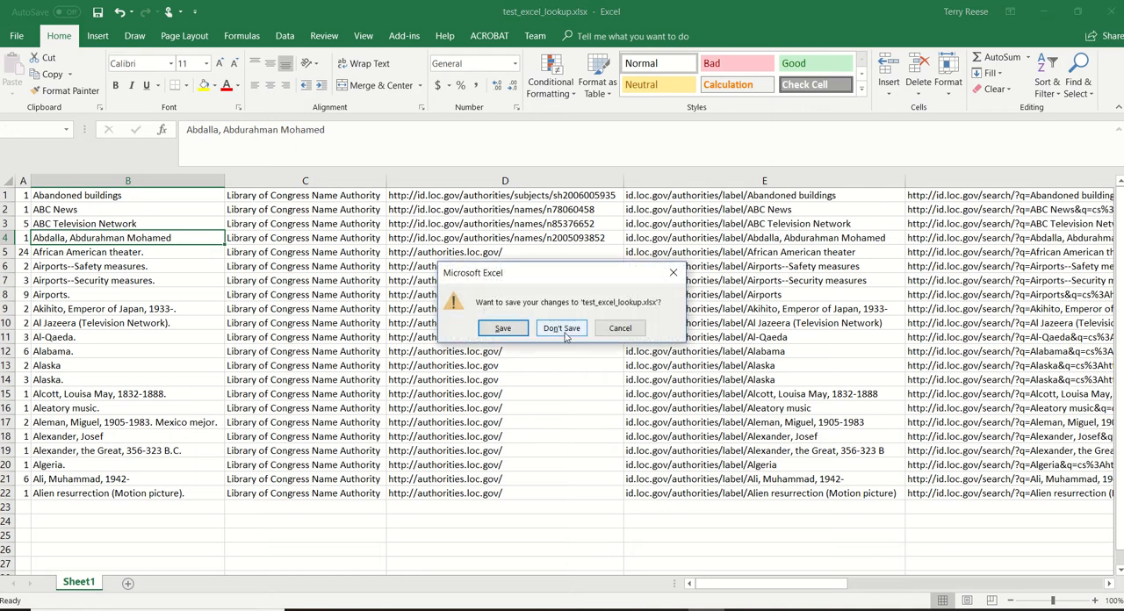
left_click(562, 327)
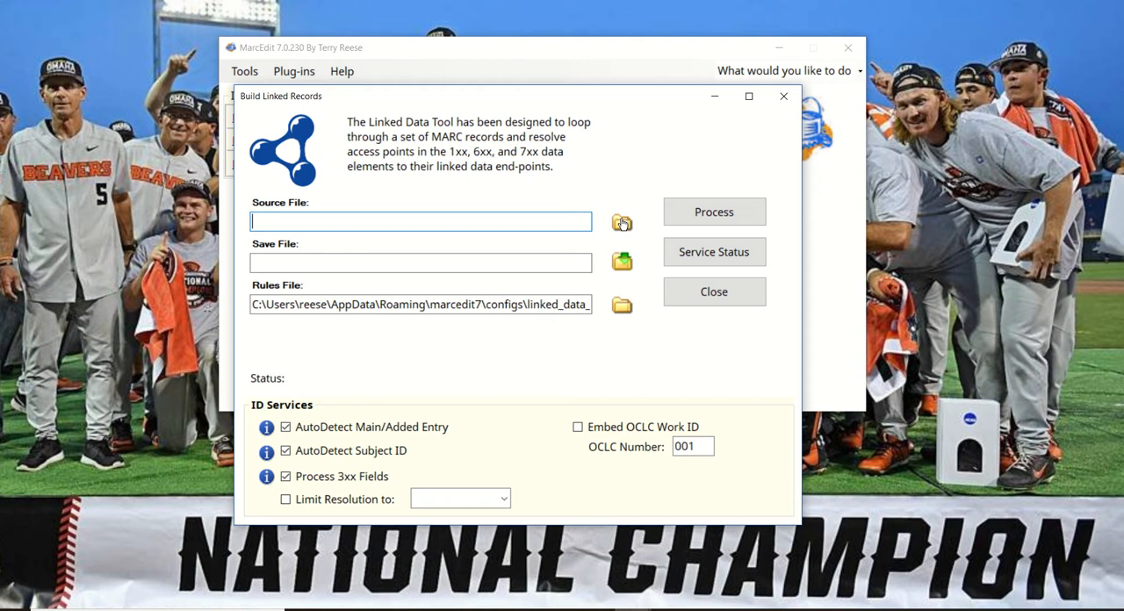
Choose test_excel_lookup.xlsx from Documents as the source file.
left_click(622, 221)
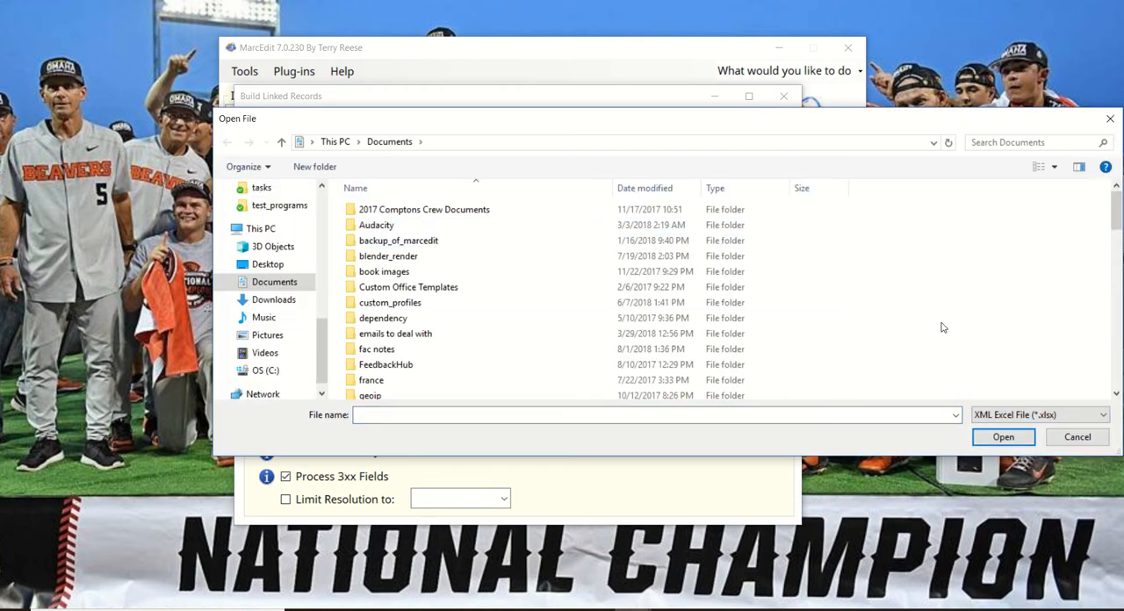
scroll("down", 3)
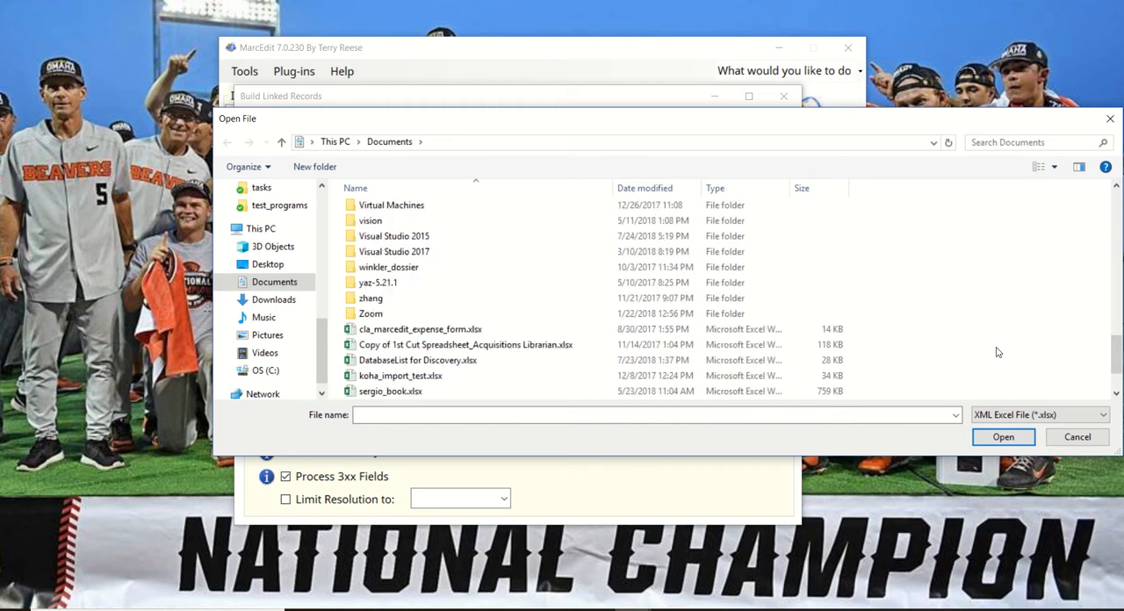
scroll("down", 3)
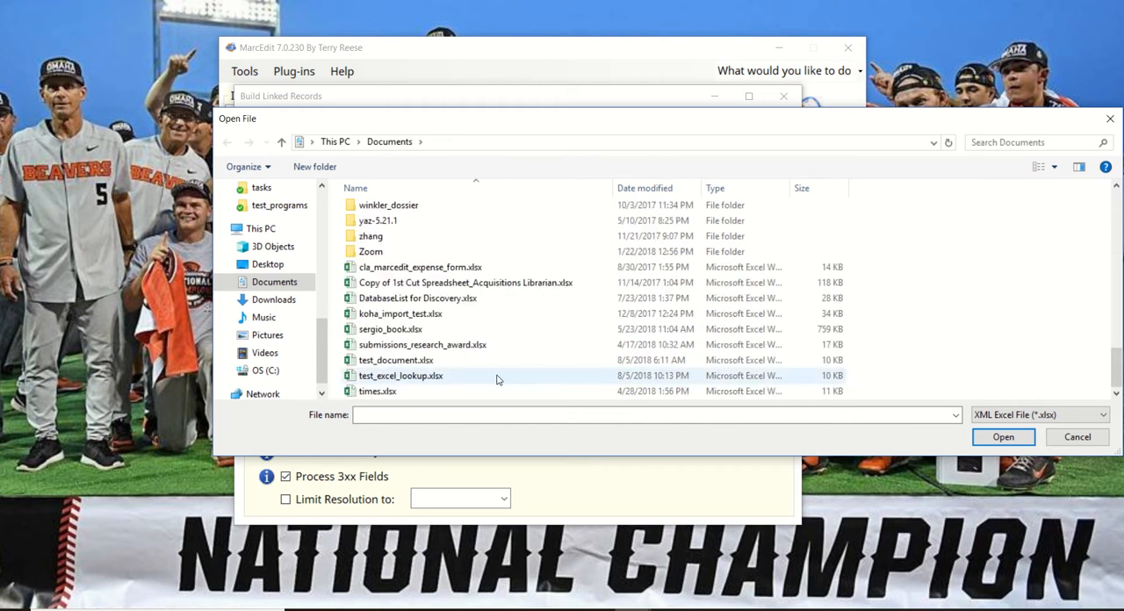
double_click(400, 376)
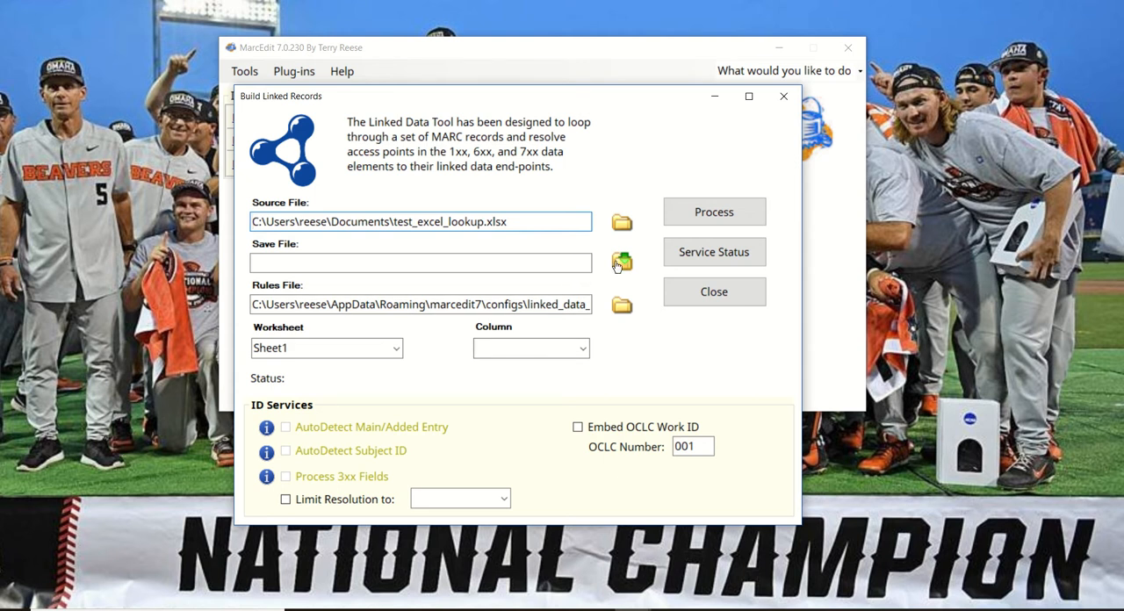
Save the output as test_lookup.xlsx on the Desktop.
left_click(622, 261)
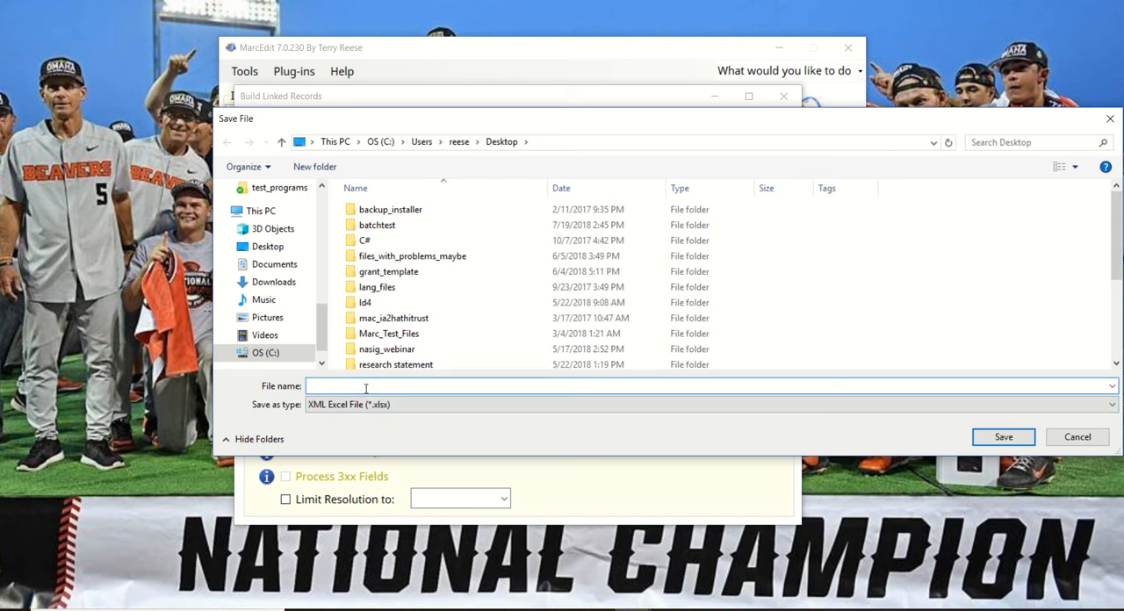
type("test_loo")
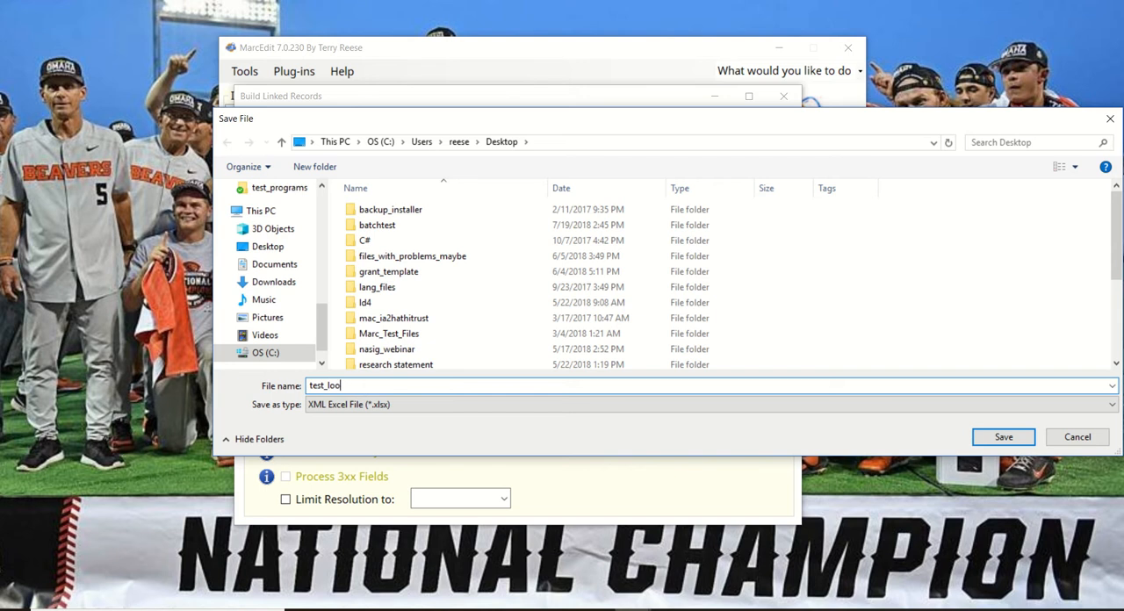
type("k")
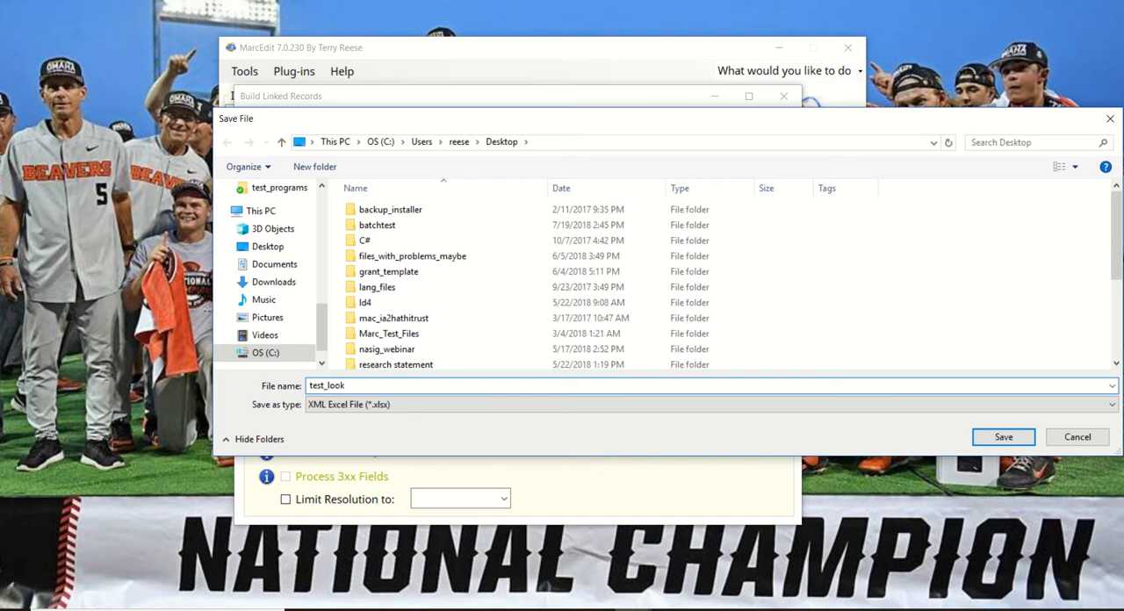
left_click(1002, 435)
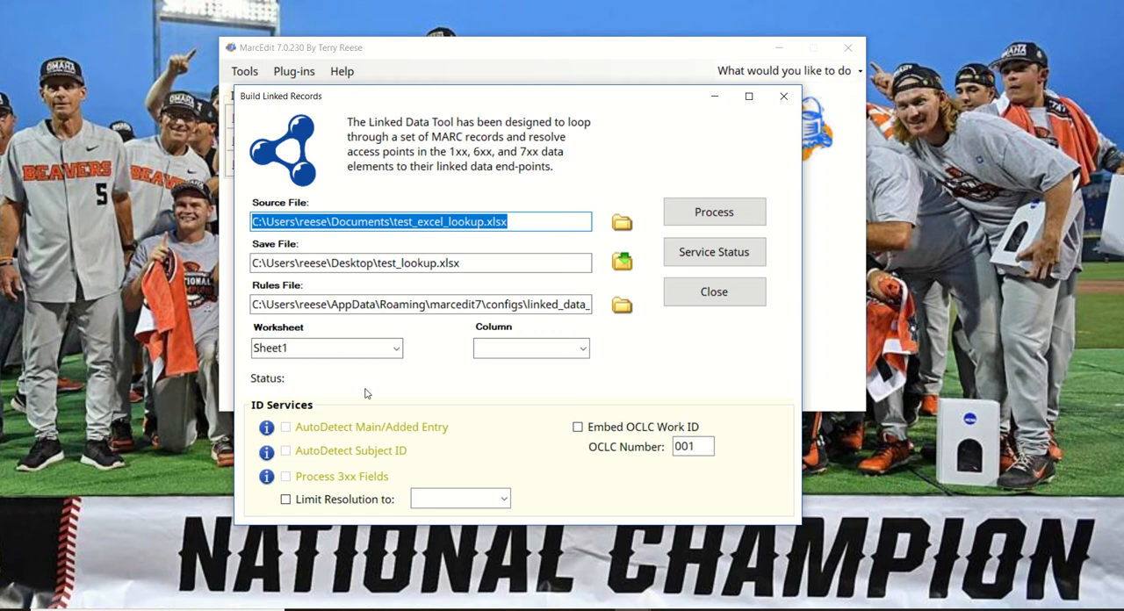
mouse_move(281, 330)
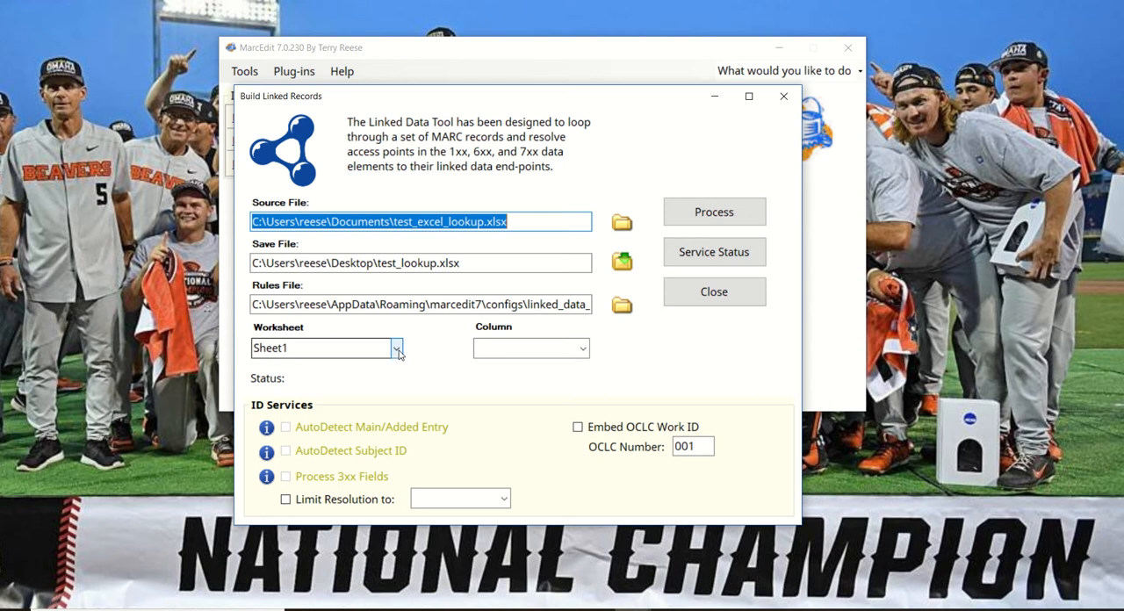
Choose Sheet1 as the worksheet and Column1 as the headings column to process.
left_click(397, 348)
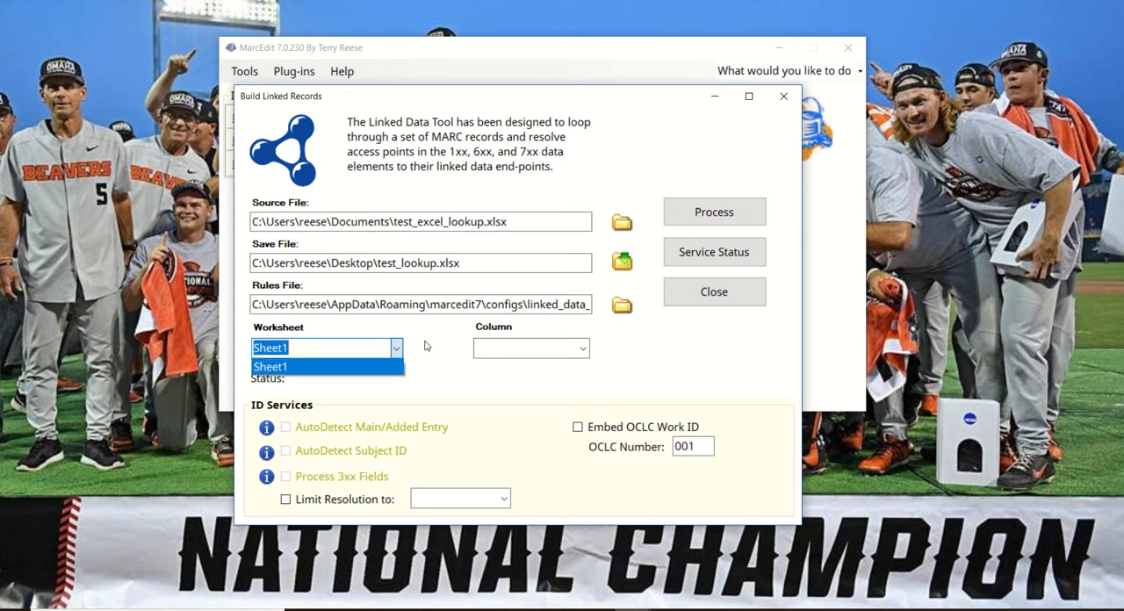
left_click(270, 365)
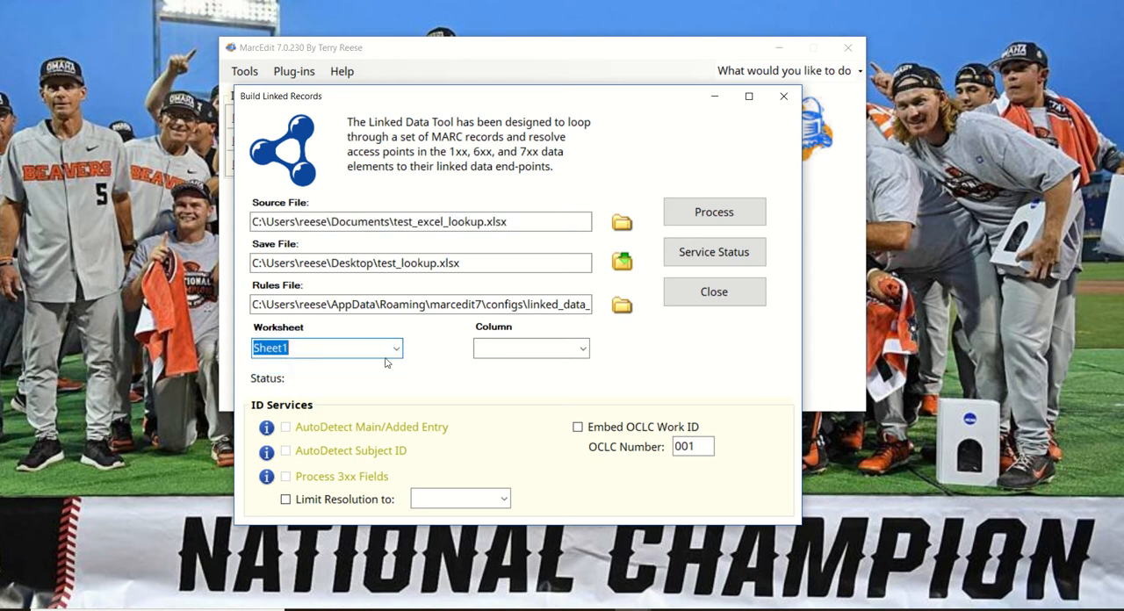
left_click(583, 347)
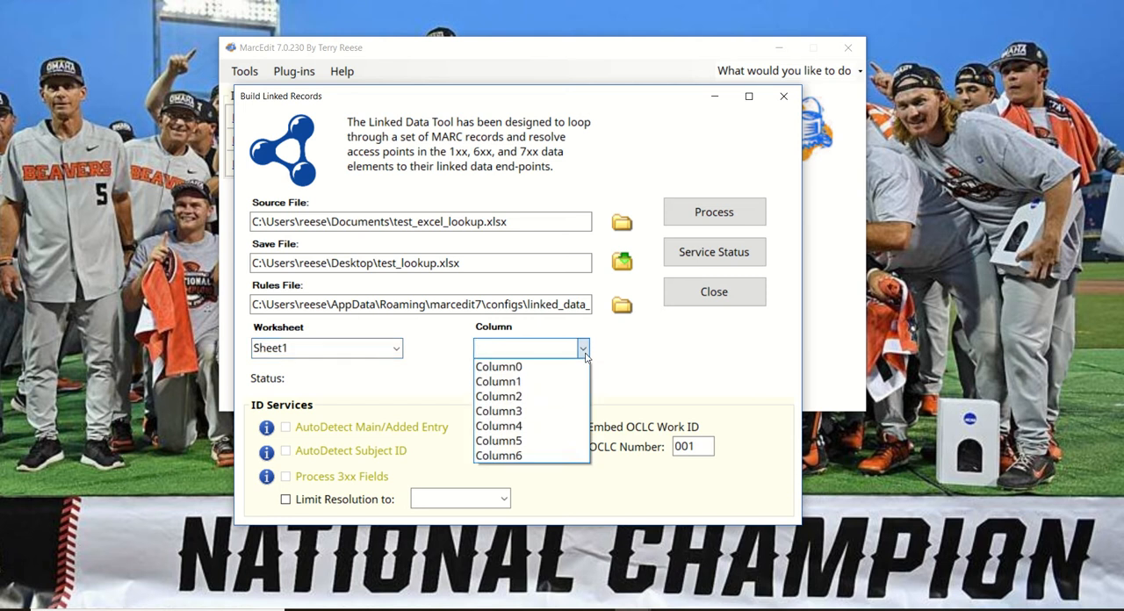
mouse_move(499, 381)
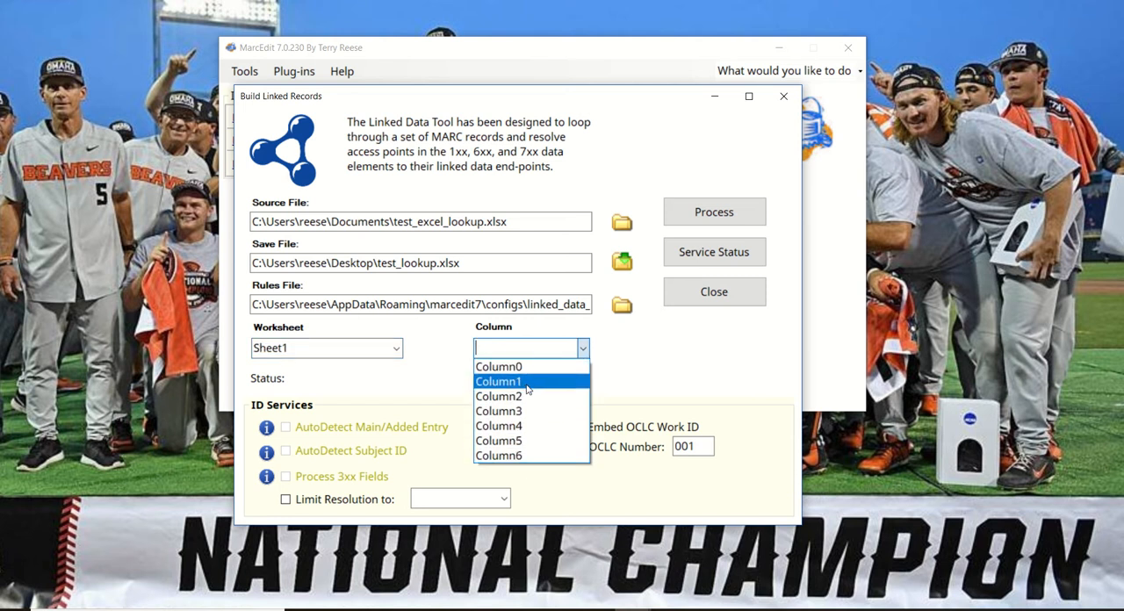
left_click(499, 381)
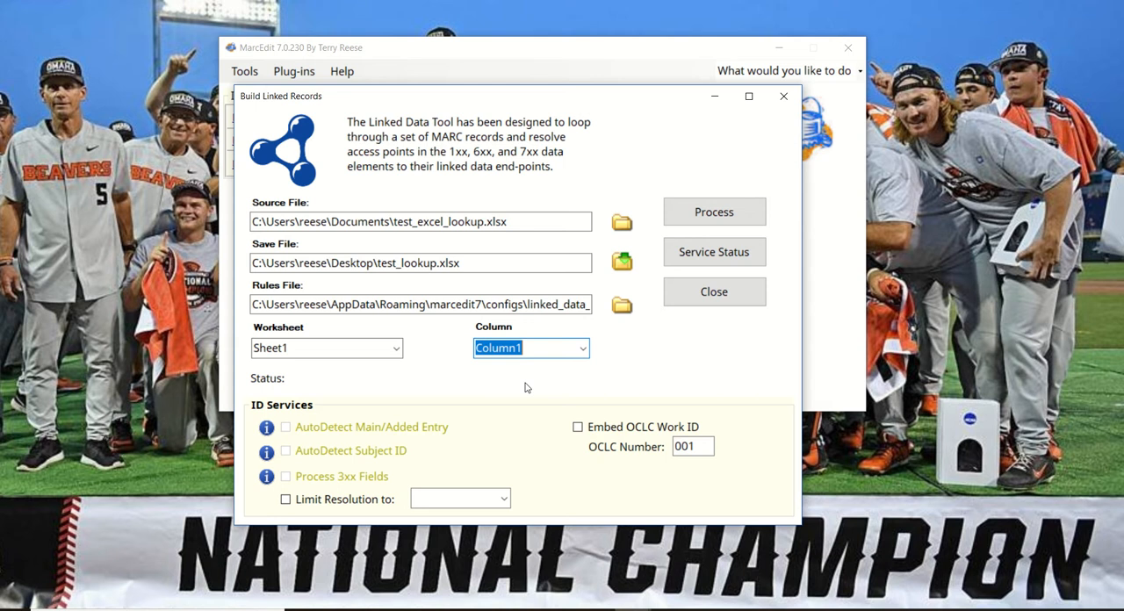
mouse_move(357, 505)
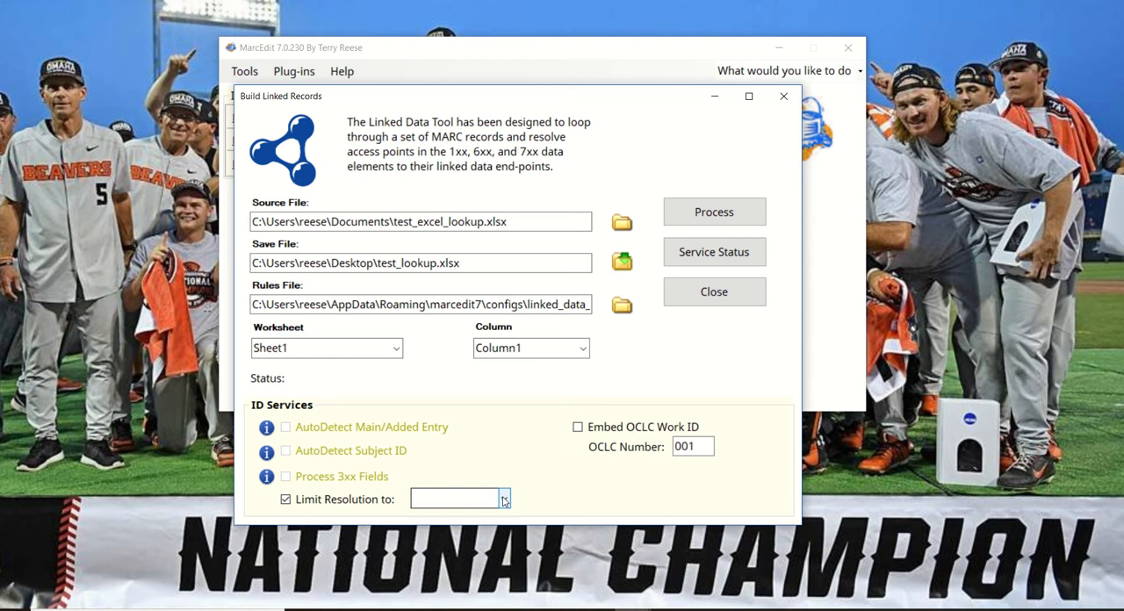
Limit lookups to naf_lcsh, process the headings, and close the tool when finished.
left_click(502, 498)
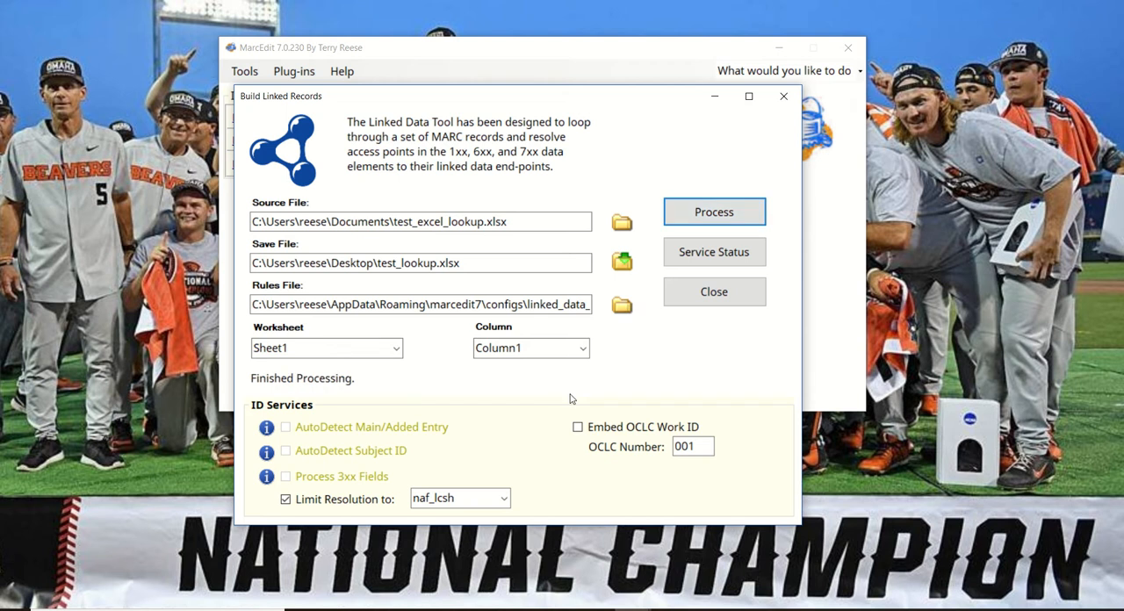
left_click(713, 292)
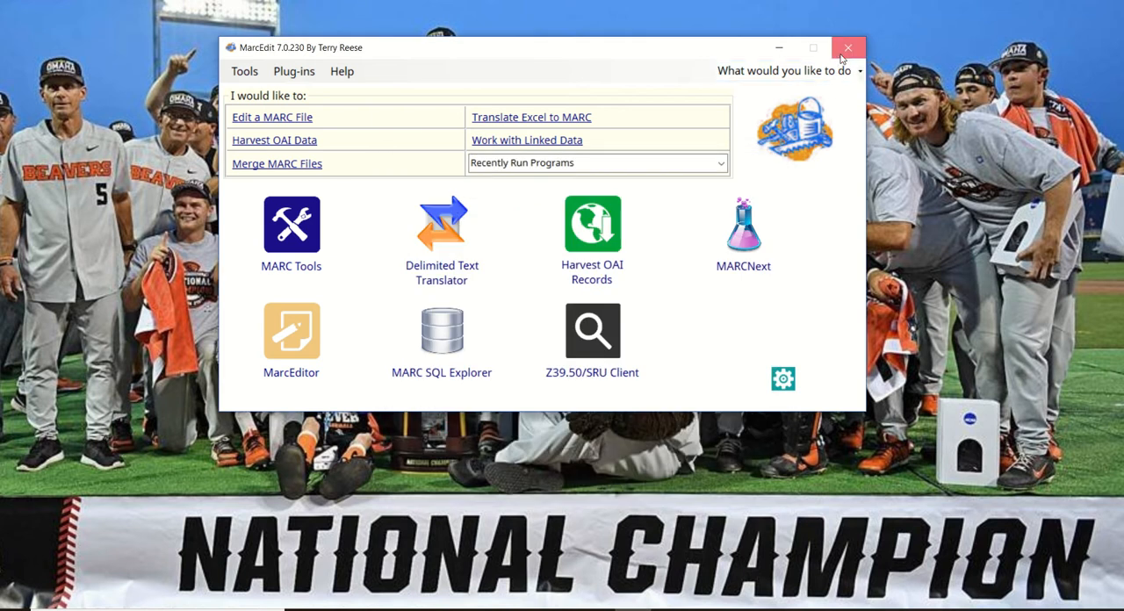
Close MarcEdit and open the test_lookup.xlsx results from Recent files.
left_click(846, 47)
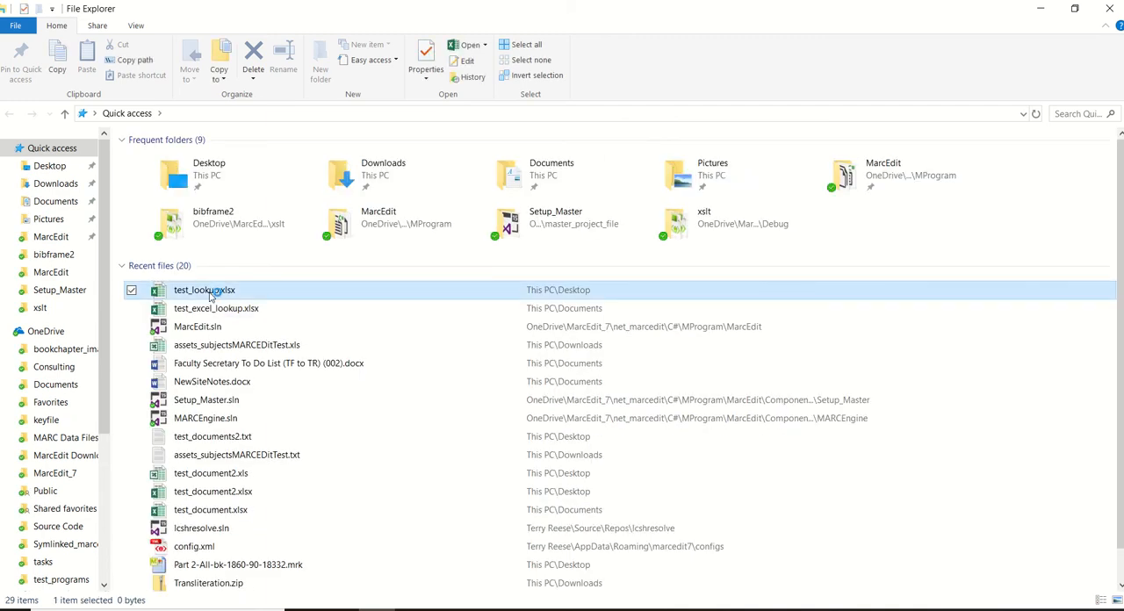
double_click(203, 290)
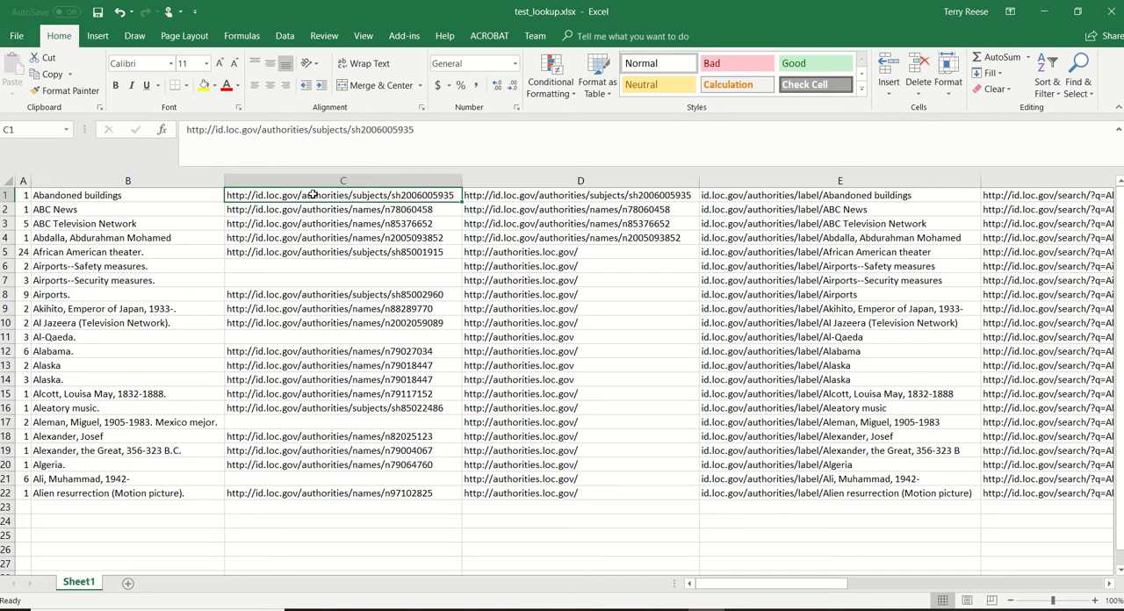
left_click(342, 267)
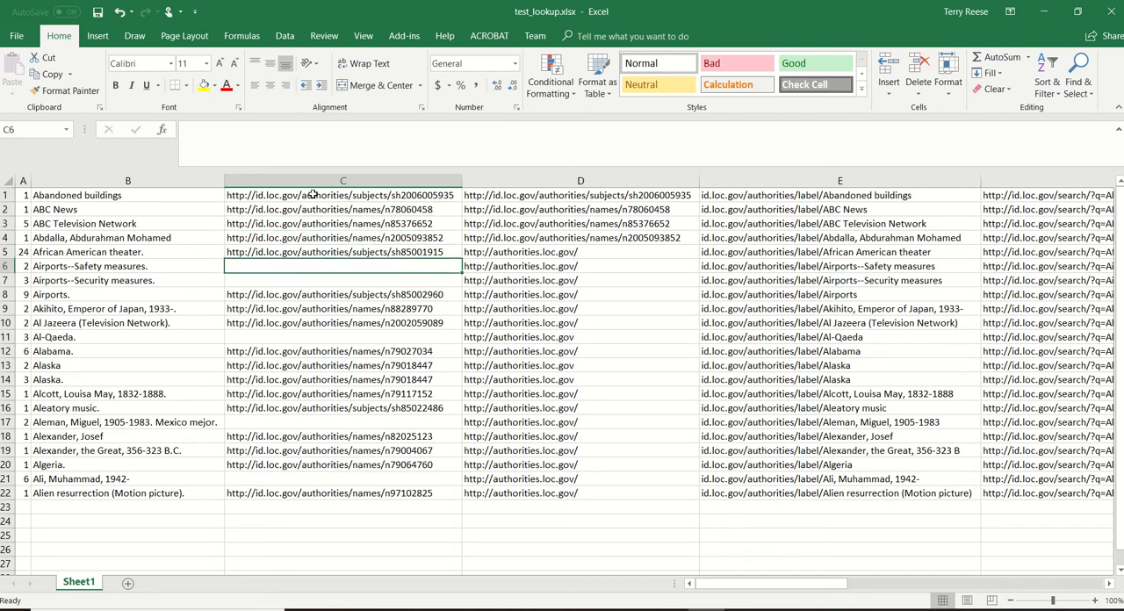
left_click(342, 379)
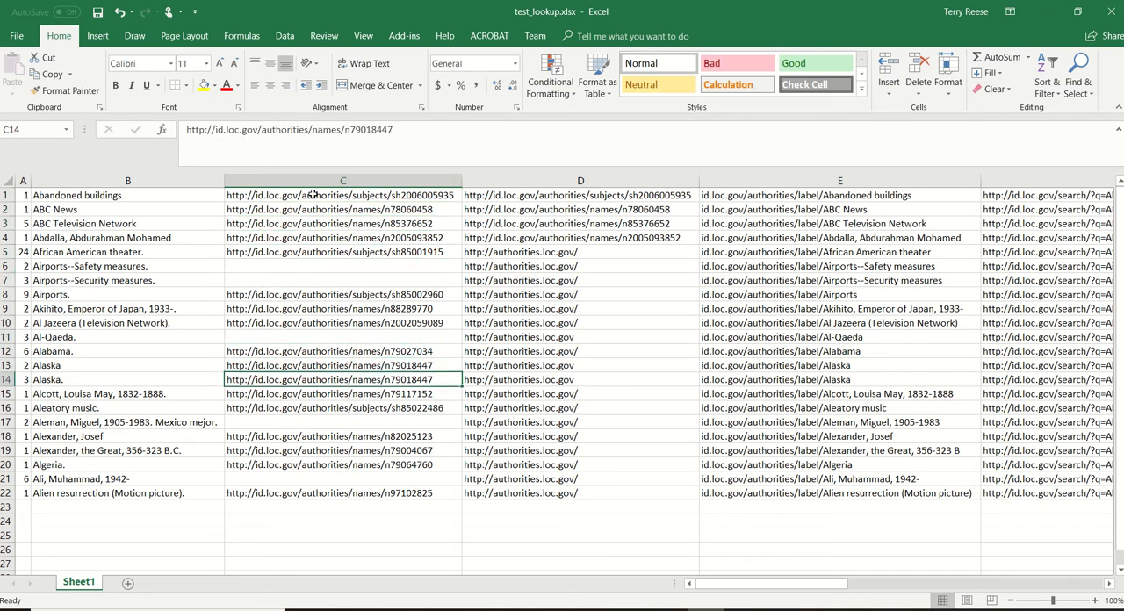
left_click(342, 449)
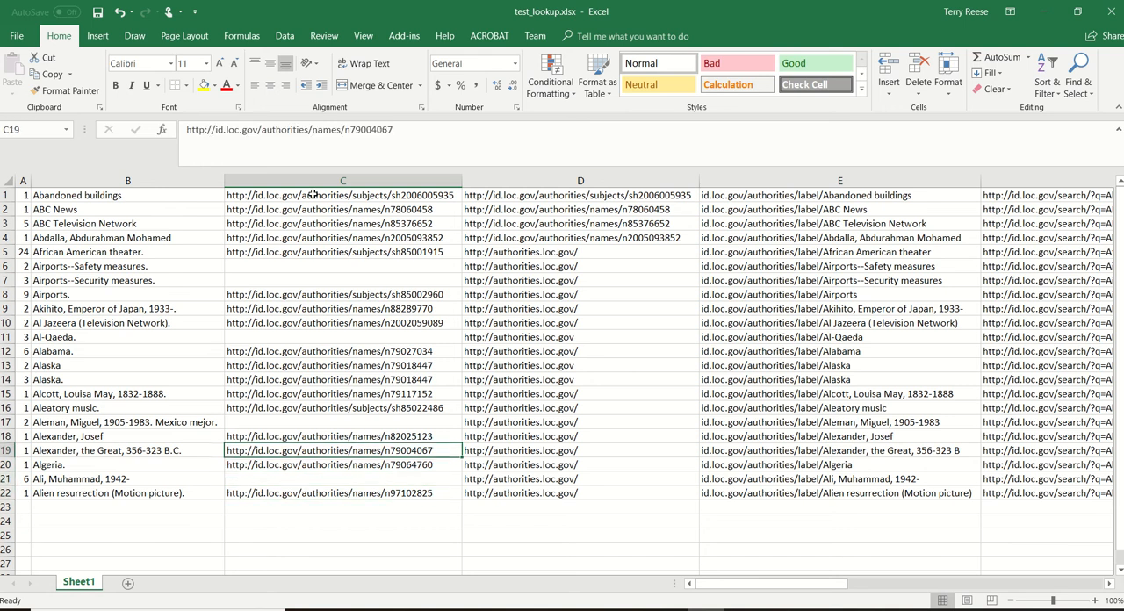
left_click(342, 281)
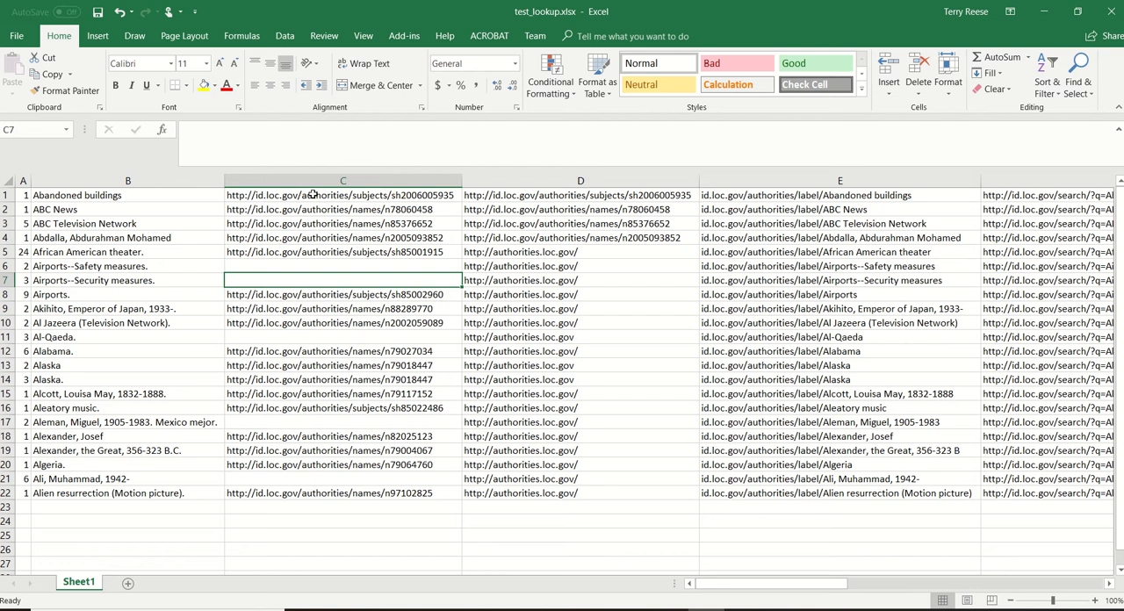
left_click(341, 321)
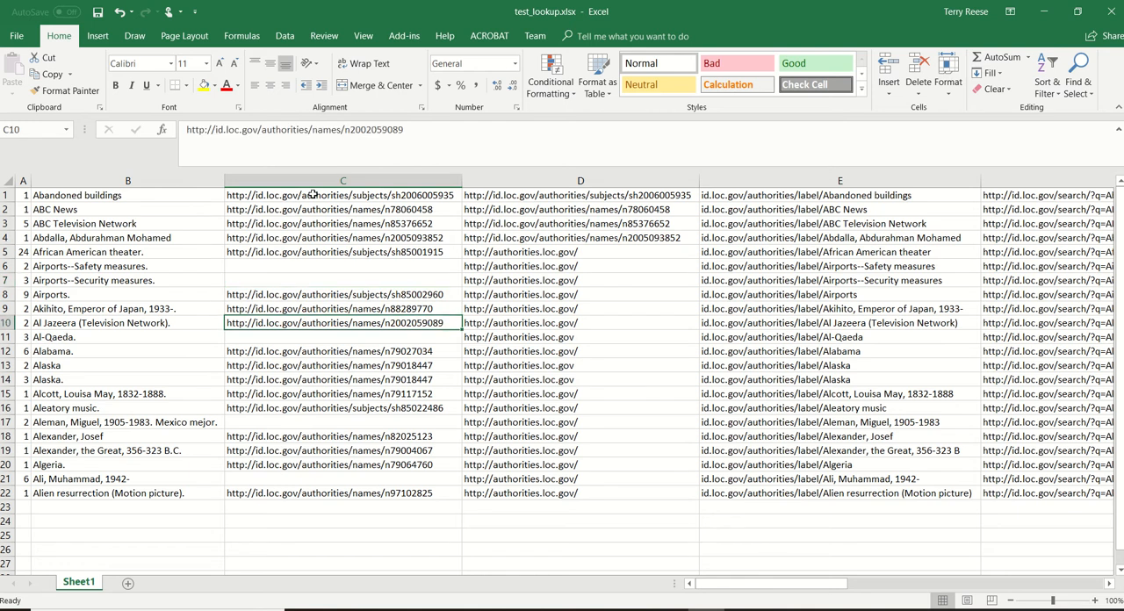
left_click(342, 393)
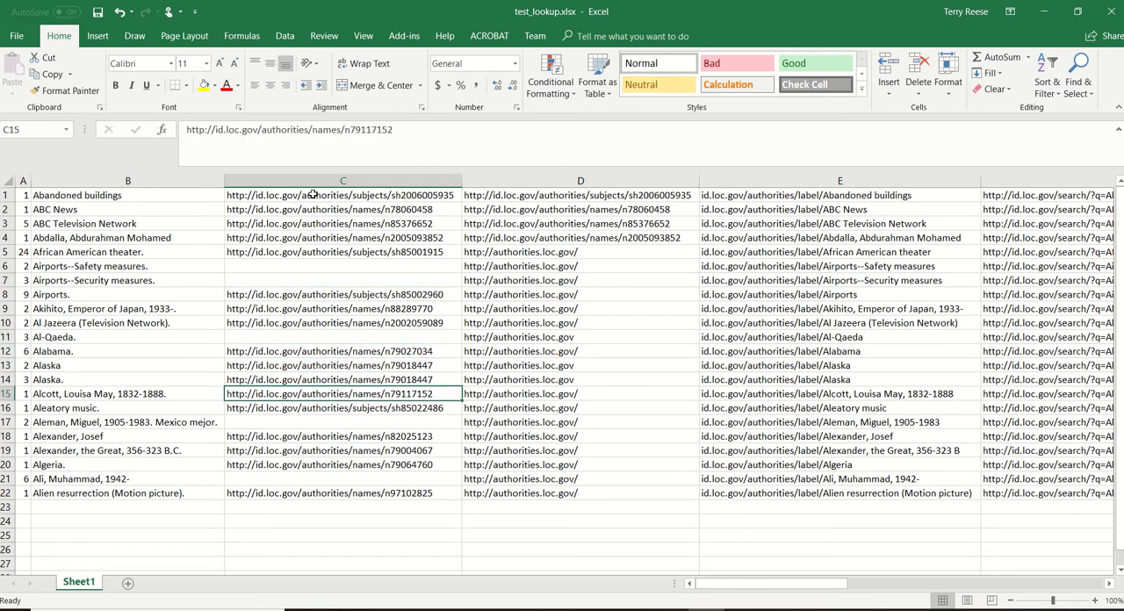
left_click(343, 449)
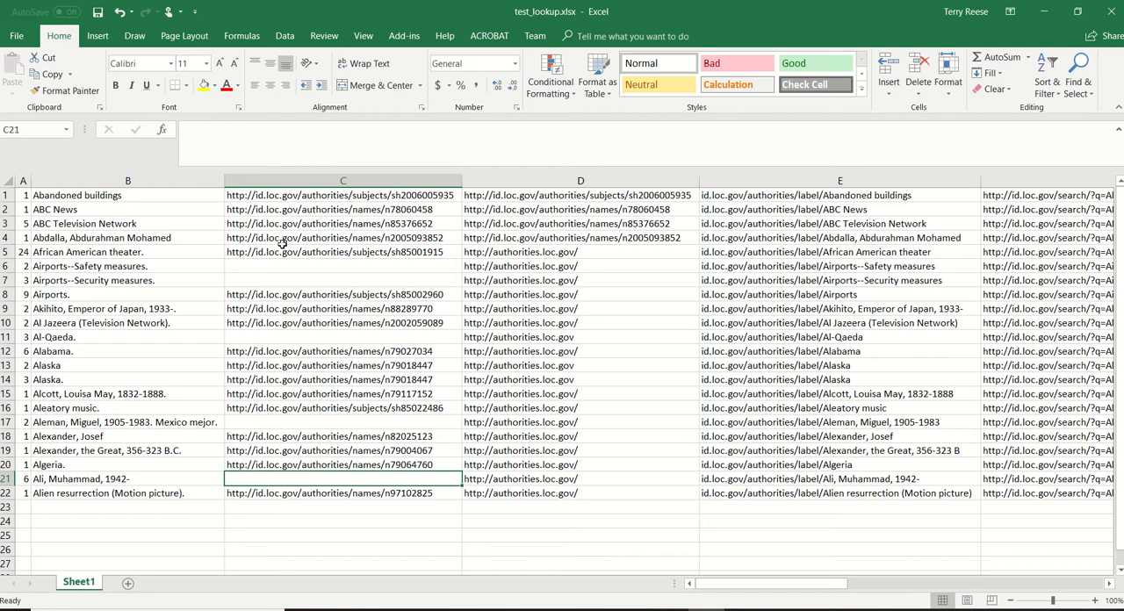
mouse_move(130, 195)
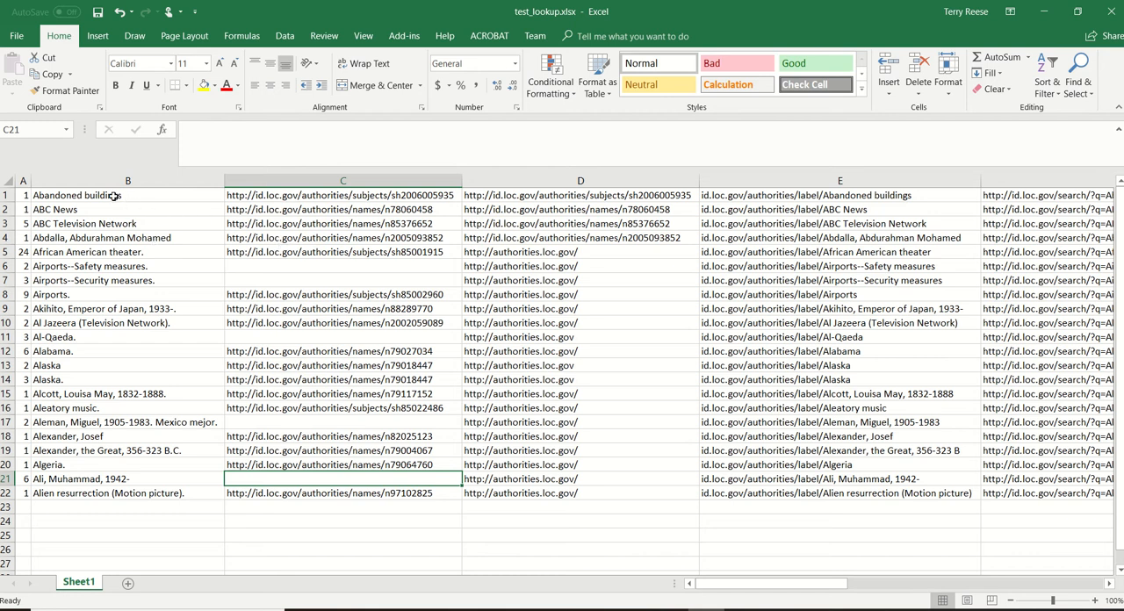
mouse_move(142, 288)
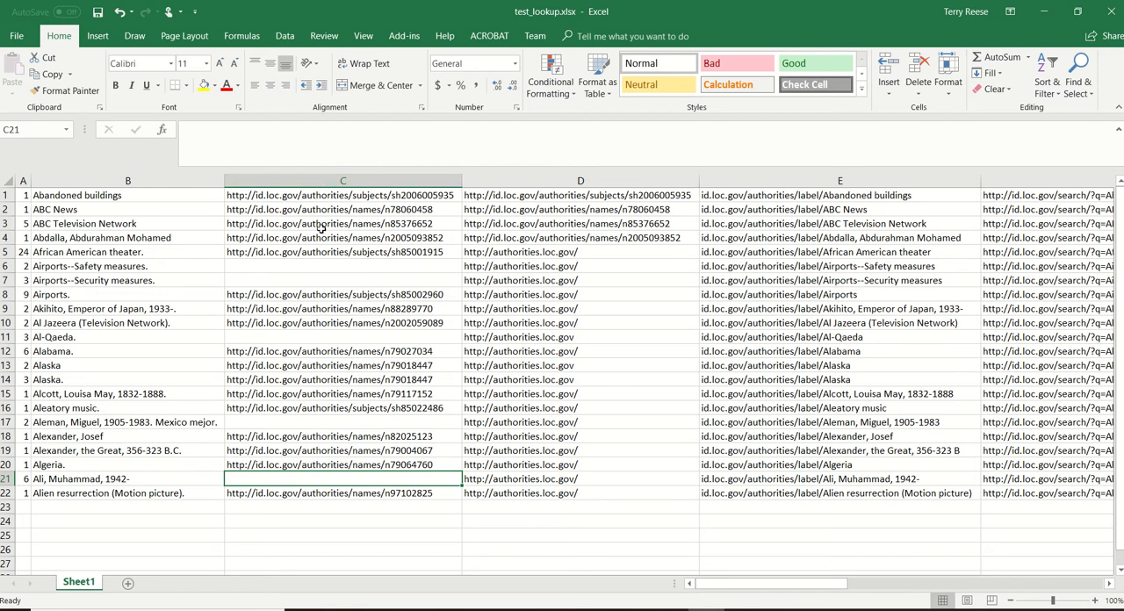
mouse_move(303, 274)
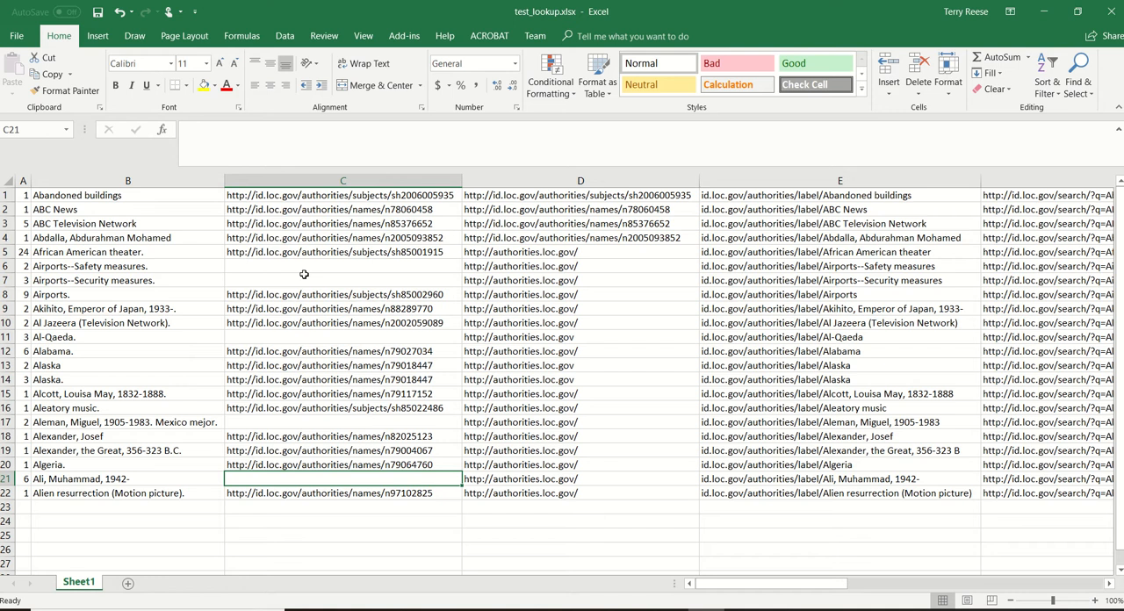